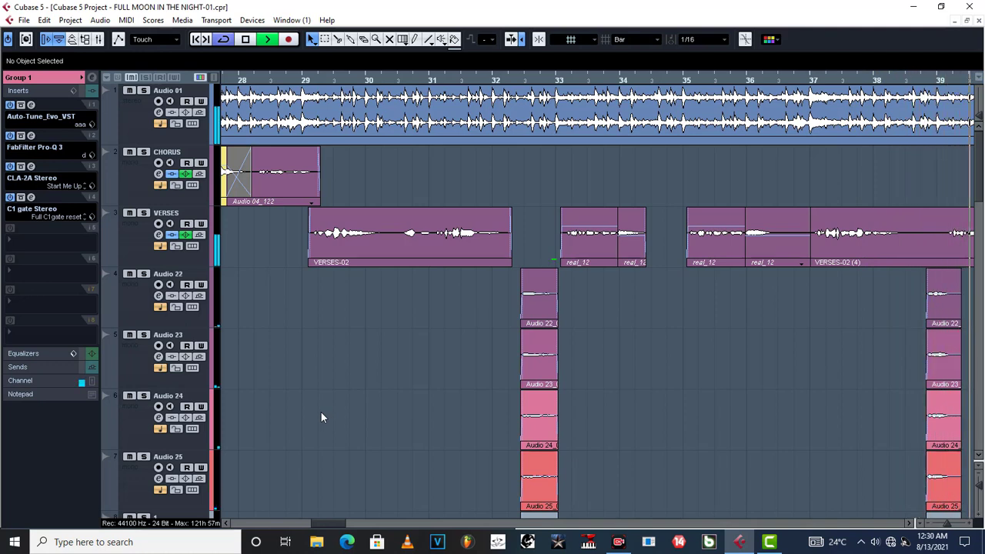
mouse_move(330, 419)
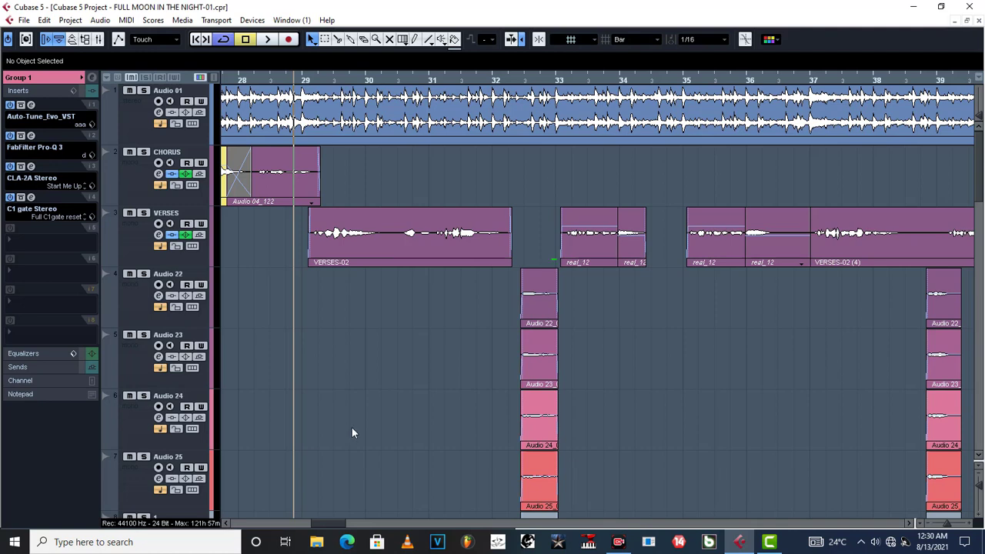
mouse_move(356, 434)
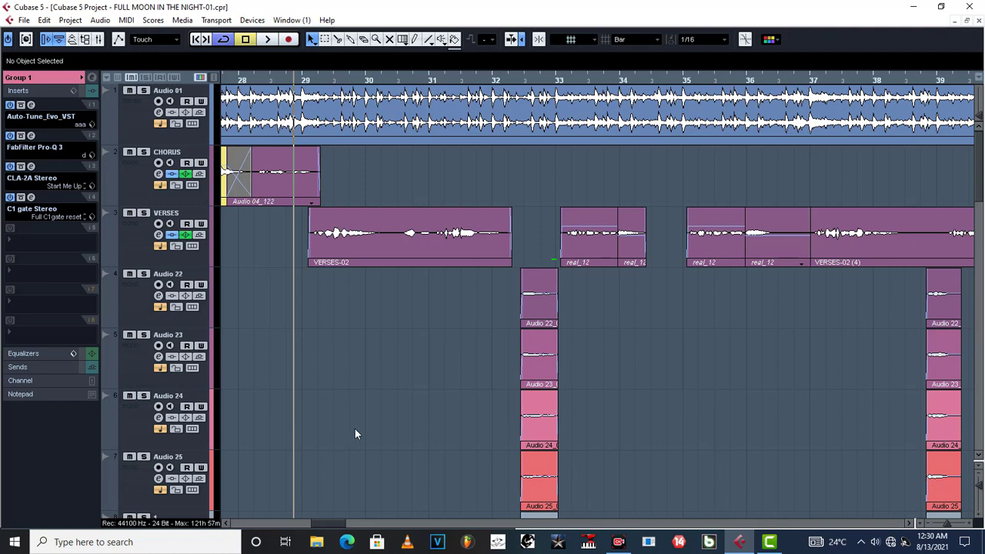
mouse_move(414, 394)
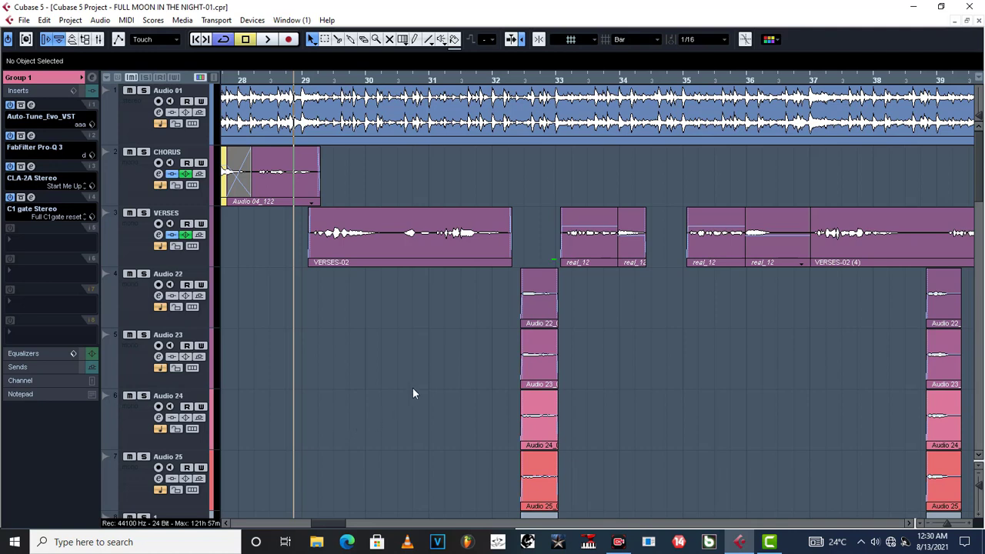
mouse_move(409, 322)
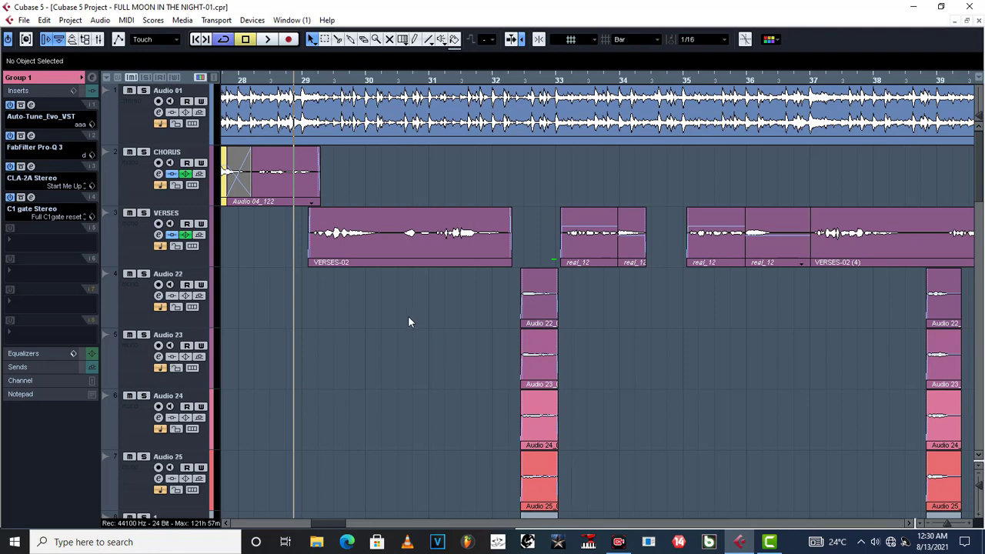
mouse_move(351, 262)
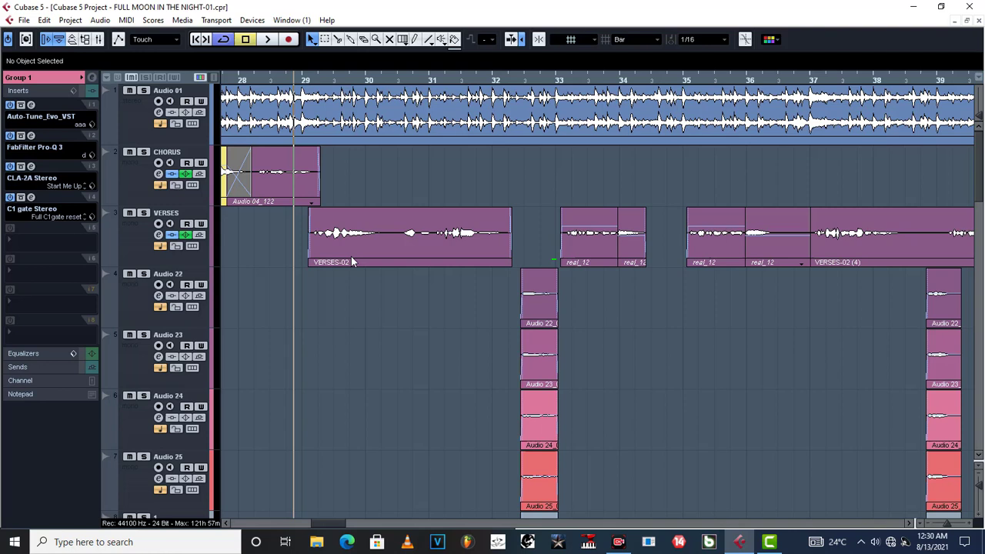
mouse_move(344, 322)
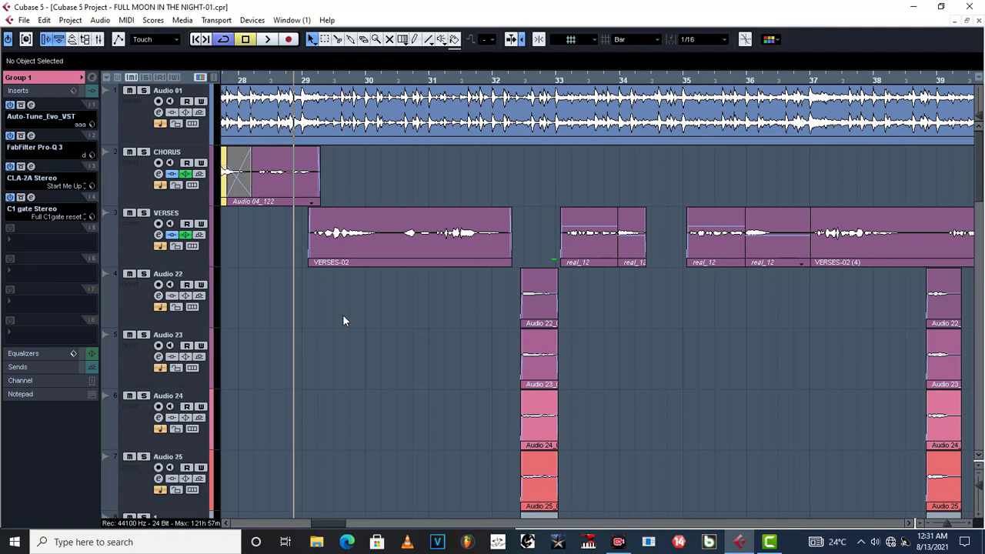
mouse_move(336, 320)
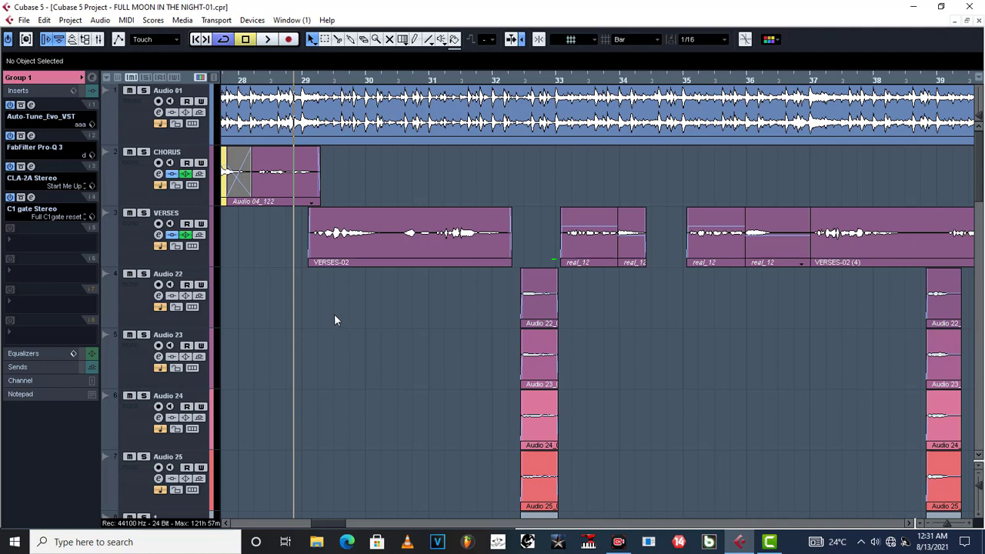
mouse_move(333, 317)
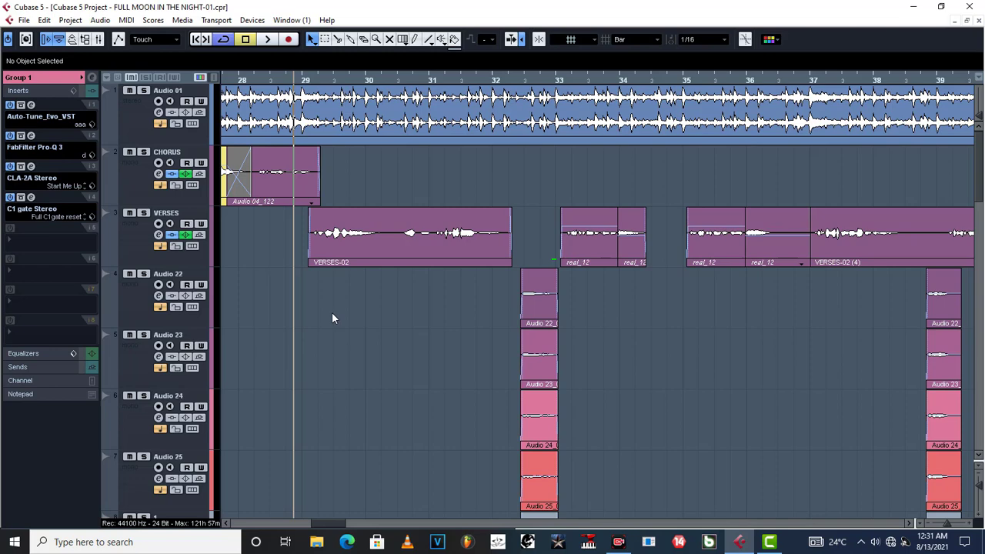
Scroll the track list down so the Group 1 and Group 2 tracks appear below the audio tracks.
scroll("down", 3)
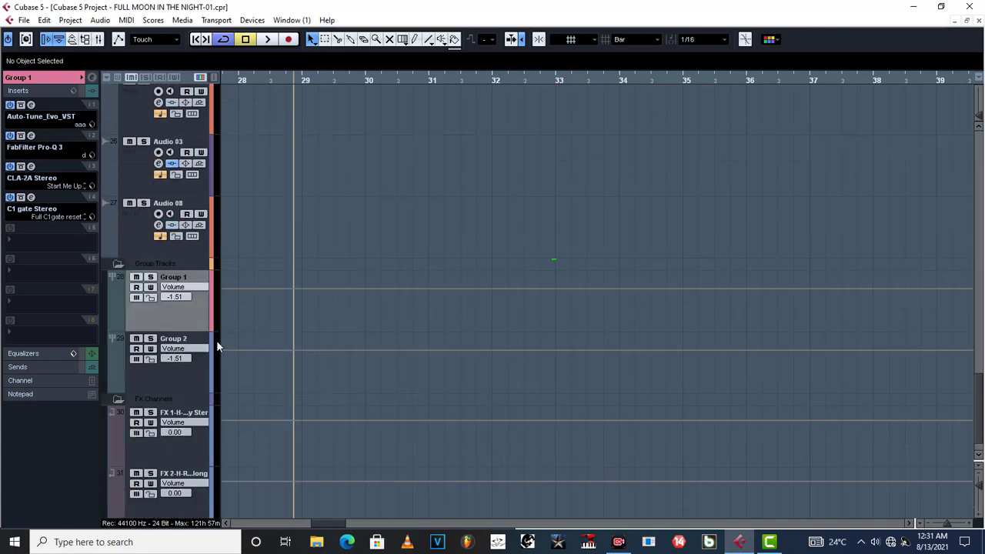
mouse_move(93, 80)
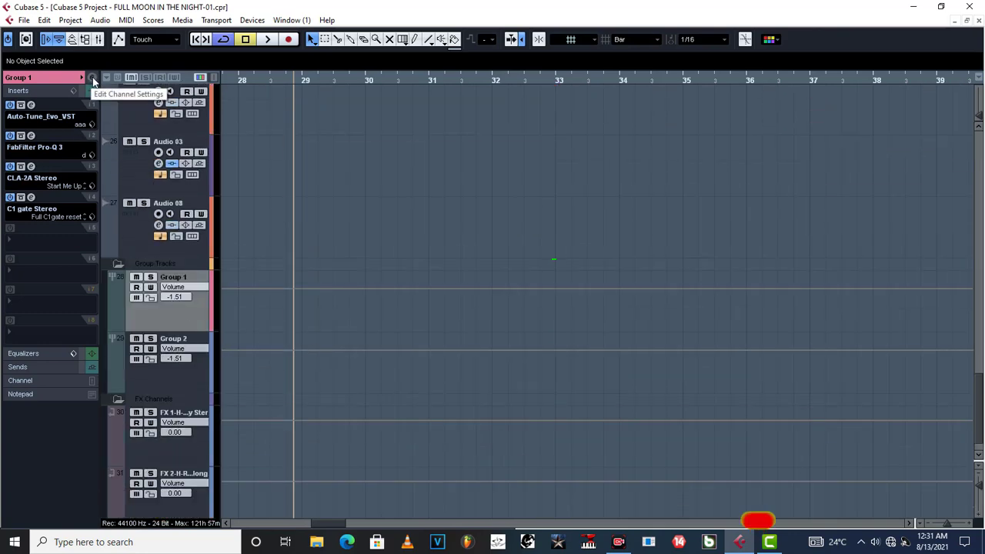
Show Group 1's channel settings with its inserts, S-curve EQ and FX sends.
left_click(92, 77)
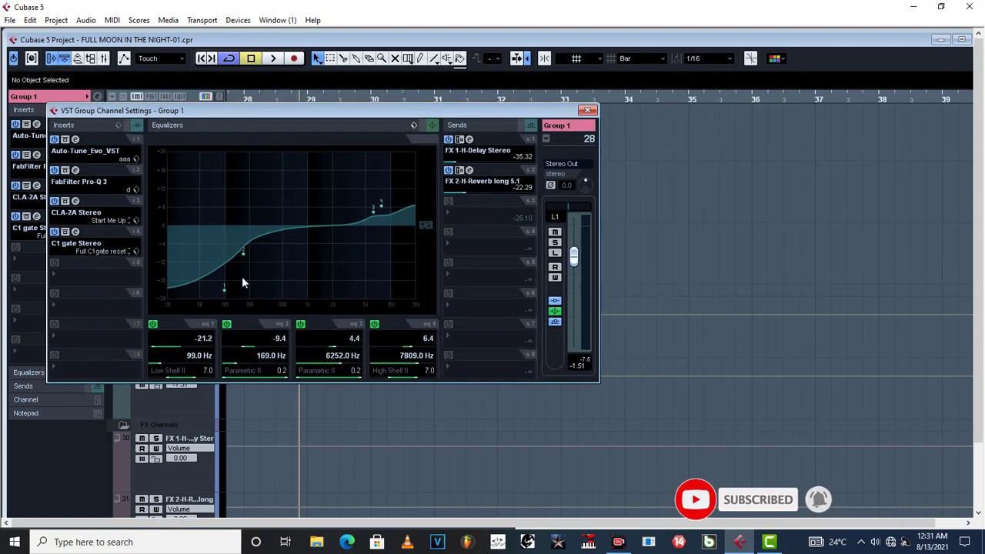
mouse_move(320, 278)
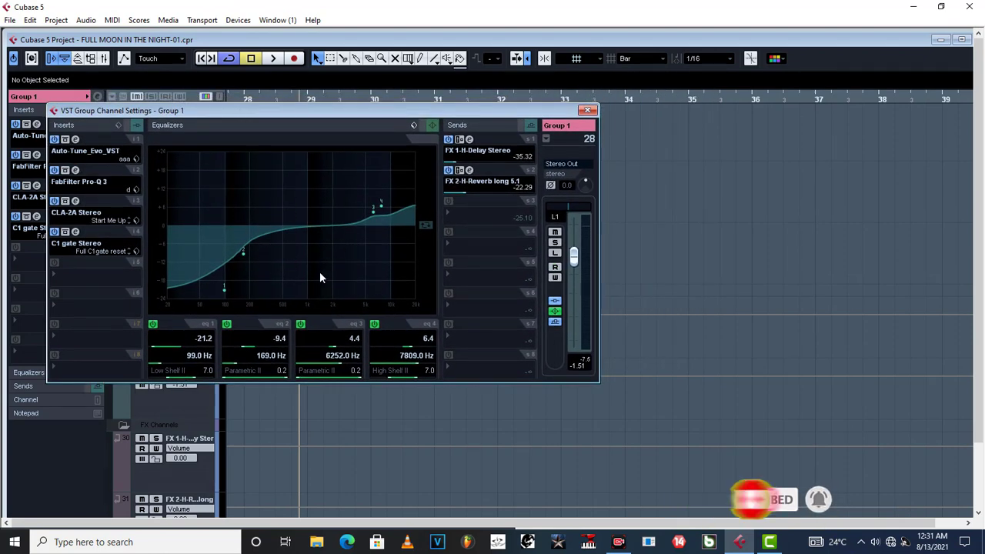
mouse_move(358, 237)
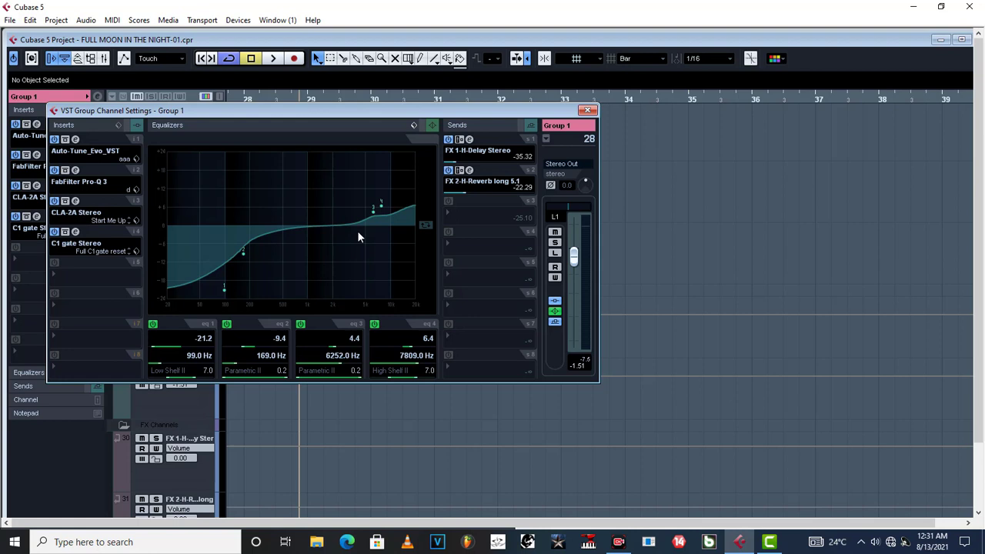
mouse_move(375, 221)
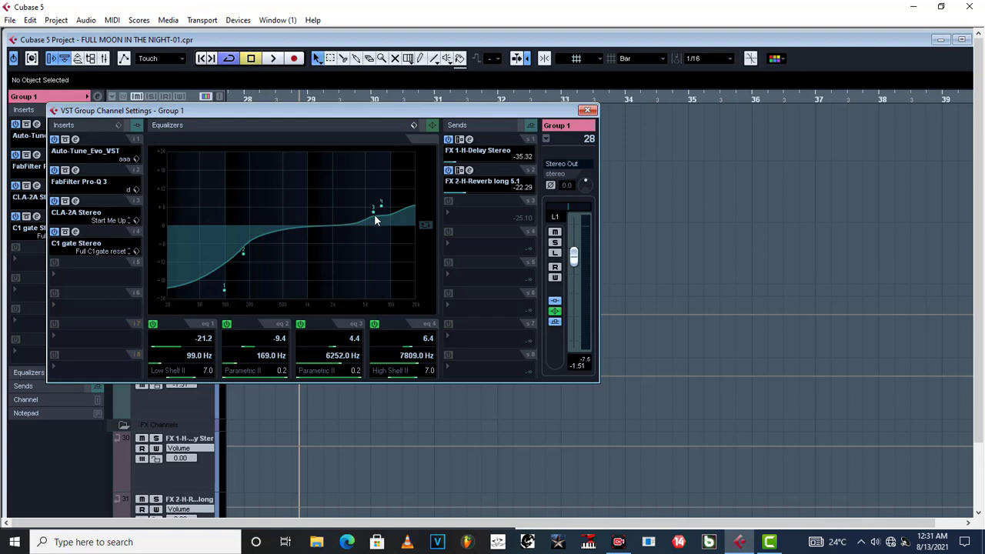
mouse_move(234, 280)
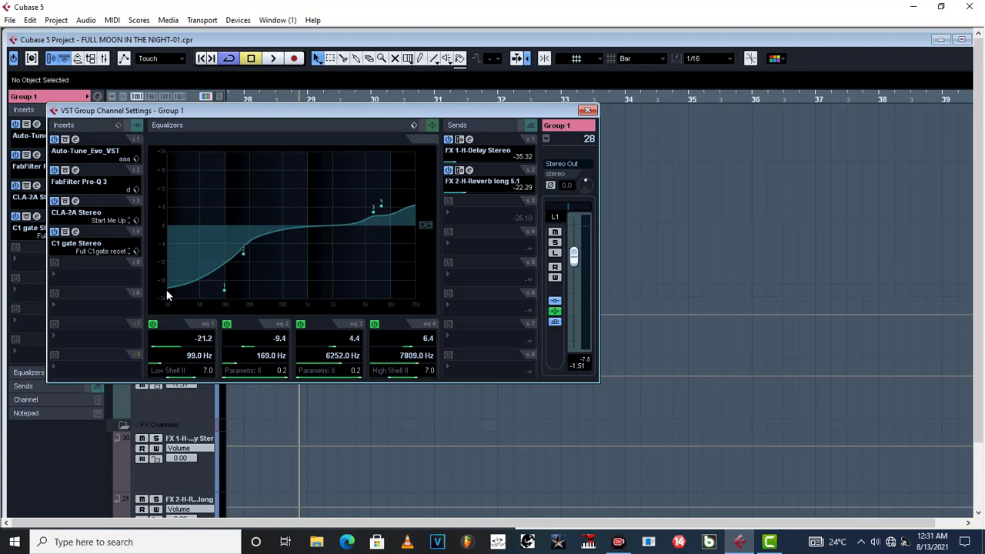
mouse_move(268, 361)
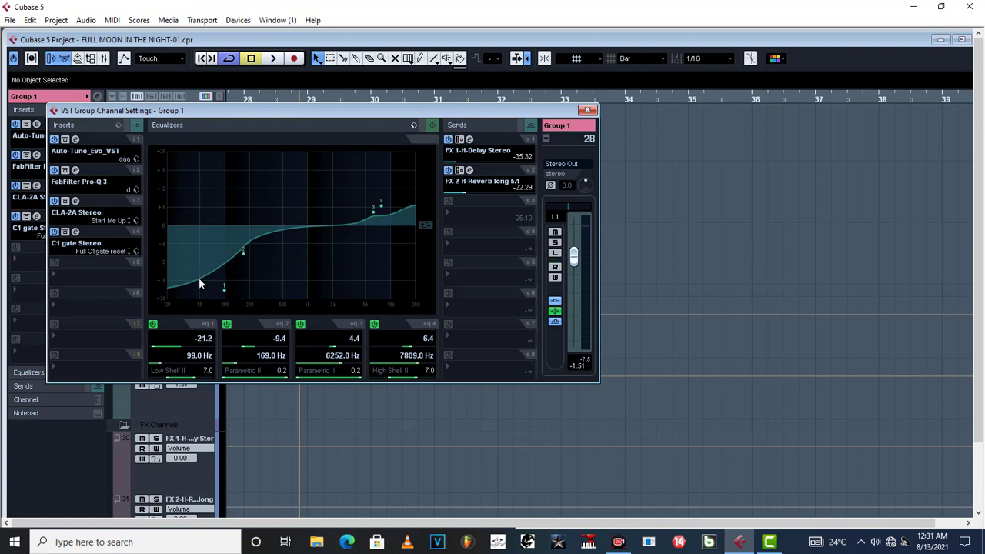
mouse_move(168, 294)
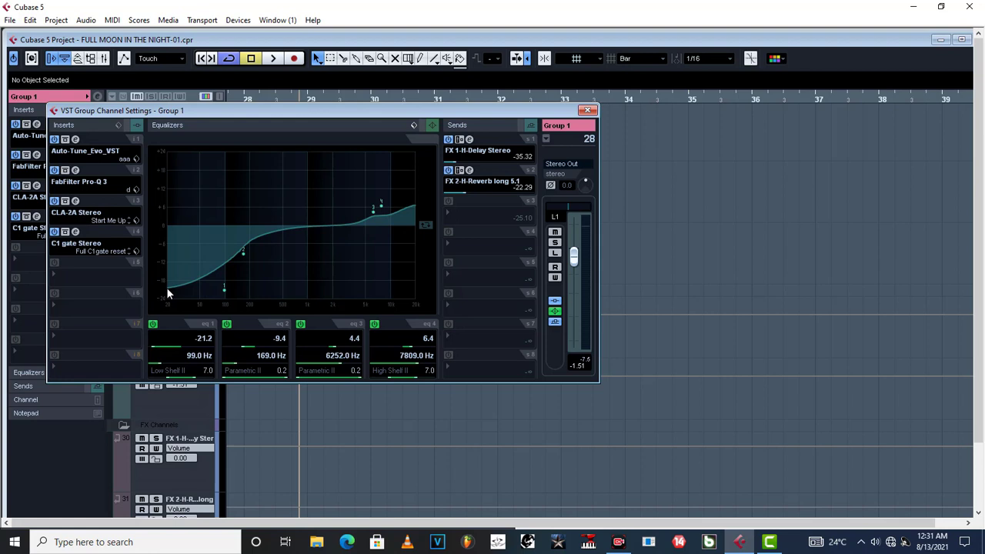
mouse_move(223, 292)
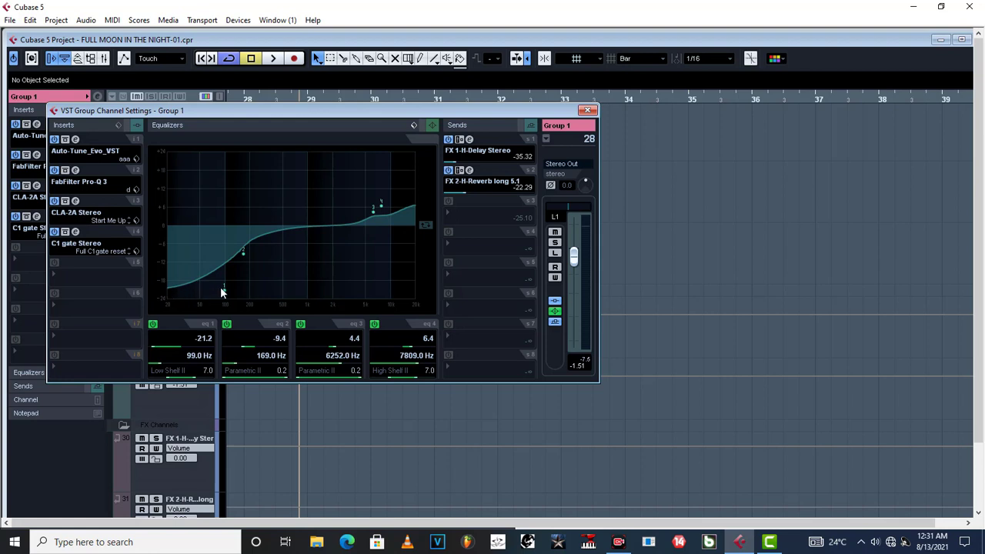
mouse_move(228, 265)
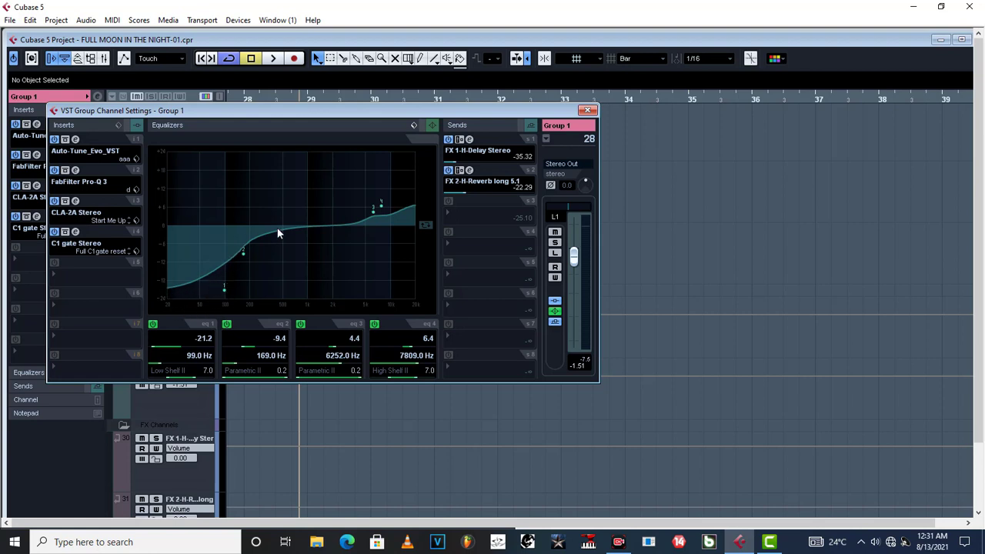
mouse_move(74, 177)
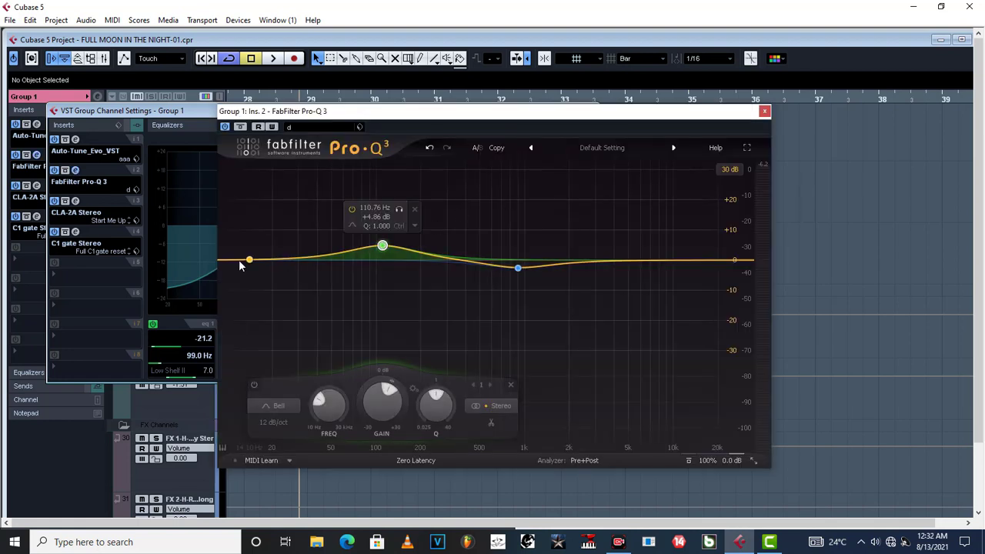
Add a steepest-slope low cut near 87 Hz in Pro-Q 3 and nudge the neighbouring bell band.
left_click_drag(248, 258, 284, 285)
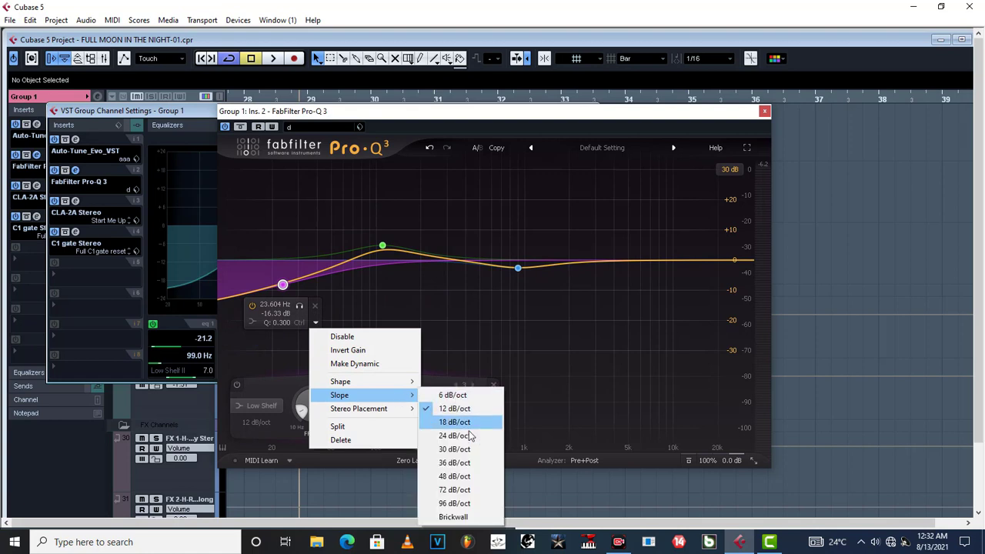
mouse_move(340, 382)
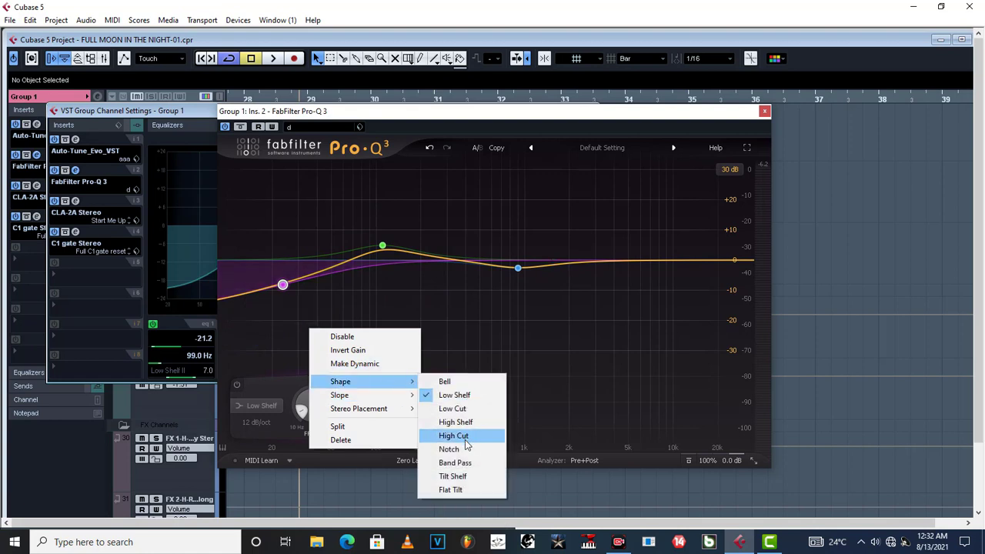
left_click(452, 435)
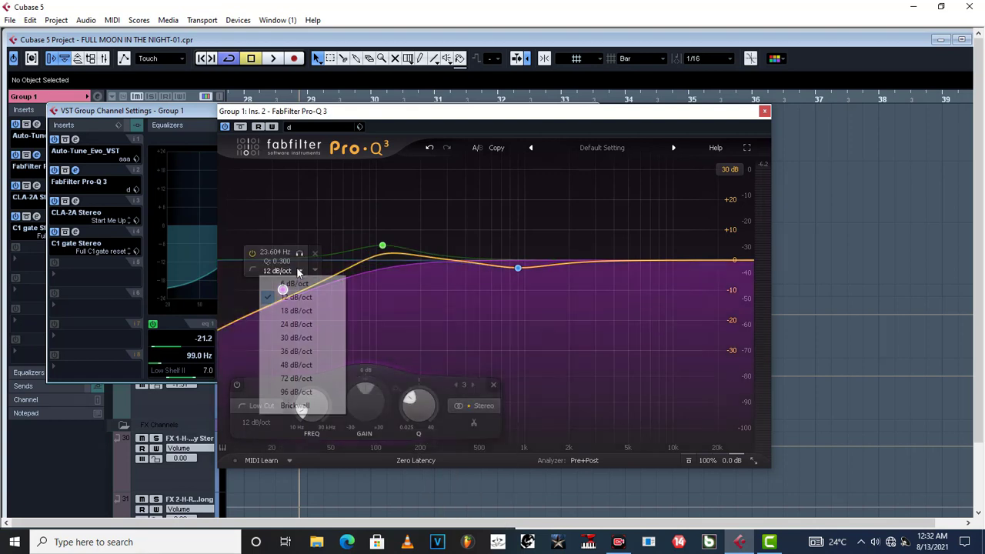
left_click(295, 378)
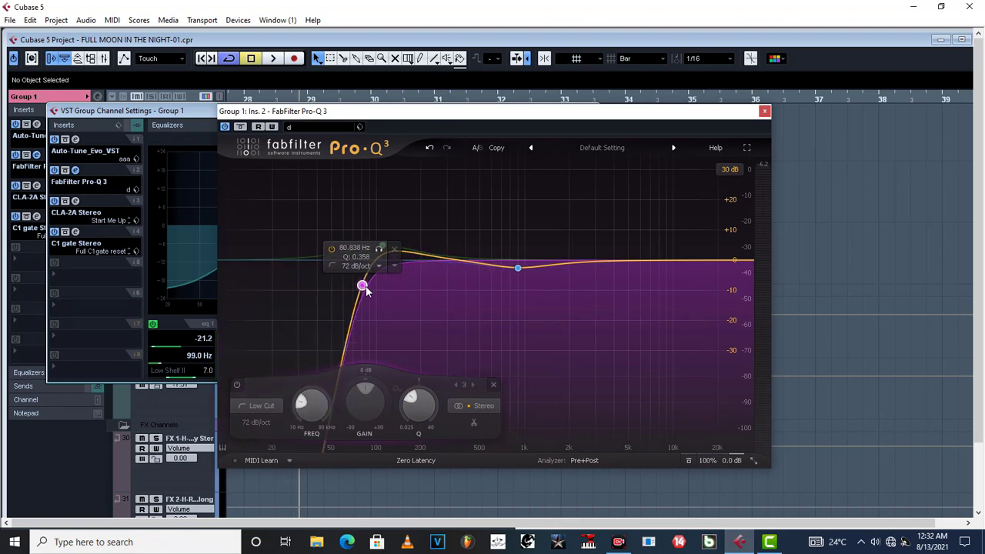
left_click_drag(364, 286, 311, 287)
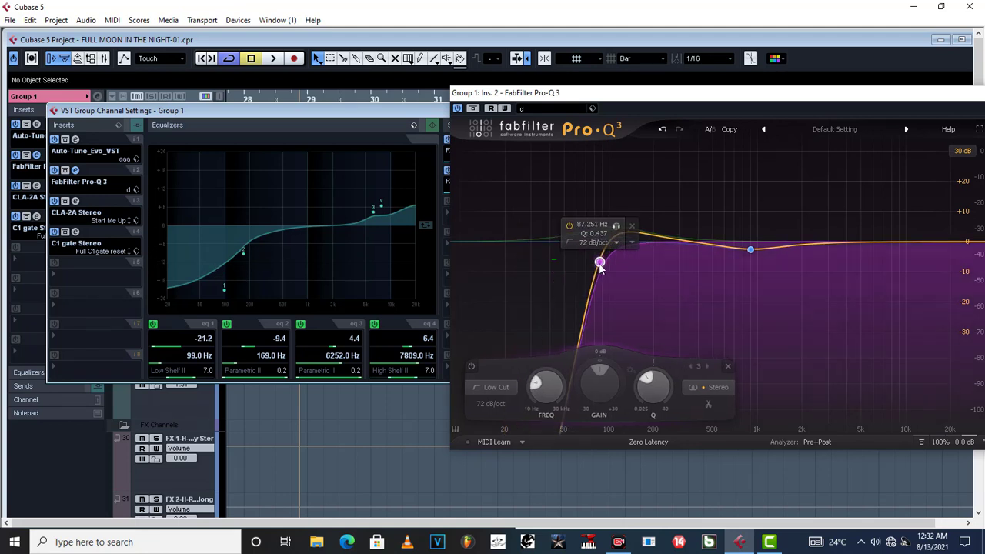
left_click_drag(600, 261, 557, 271)
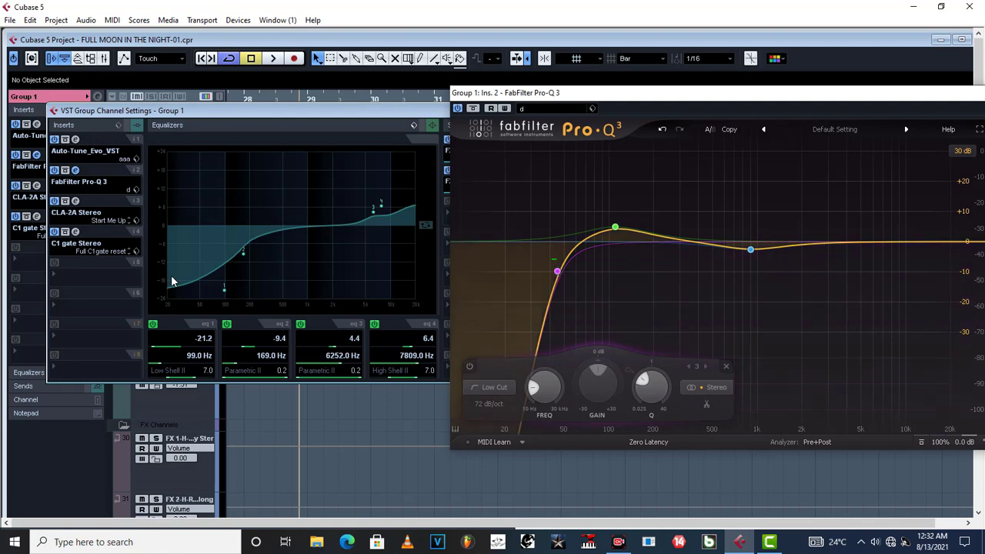
mouse_move(323, 237)
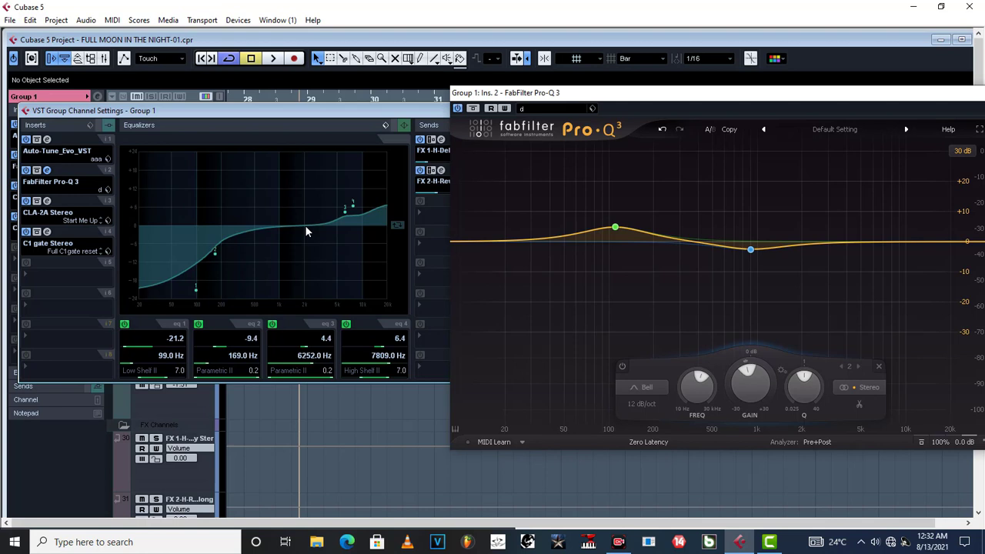
mouse_move(187, 265)
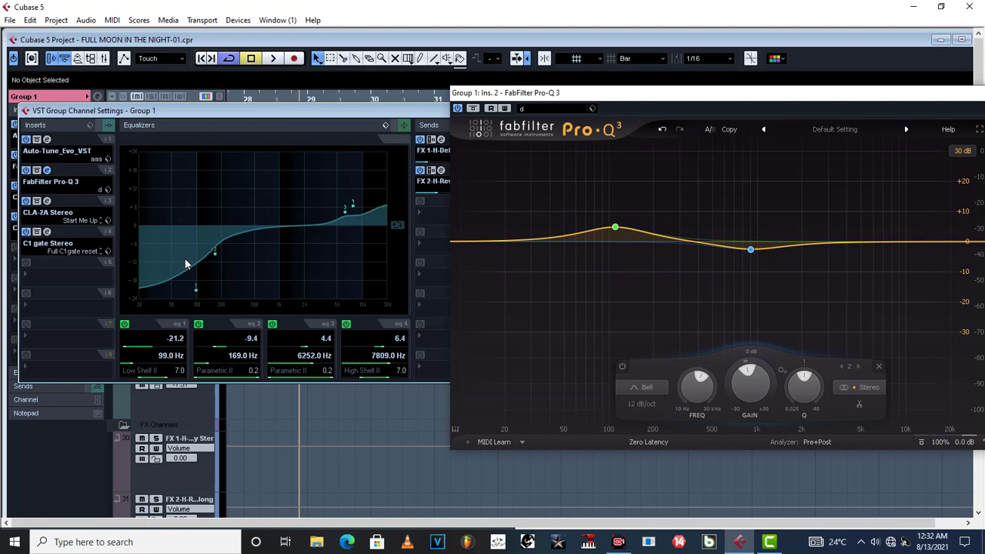
mouse_move(172, 289)
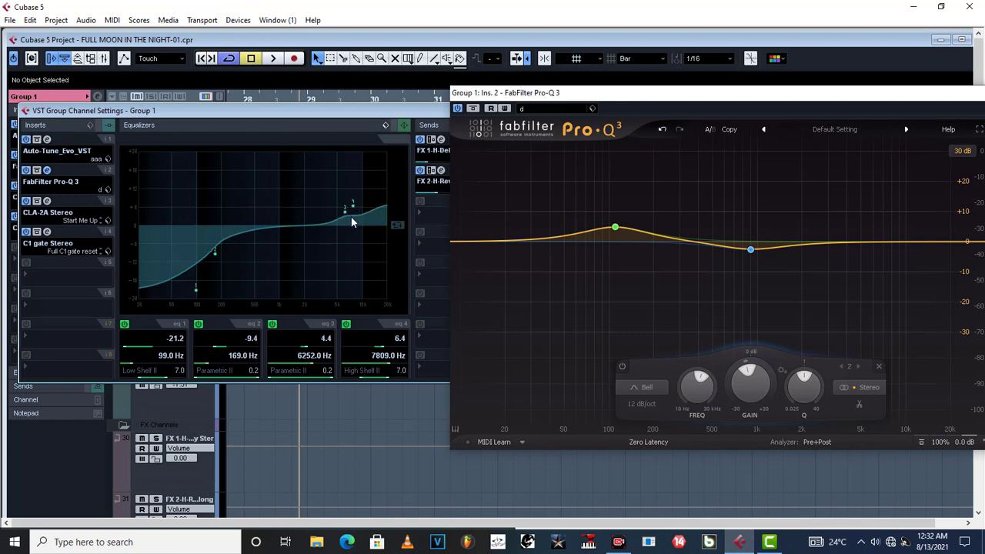
mouse_move(362, 320)
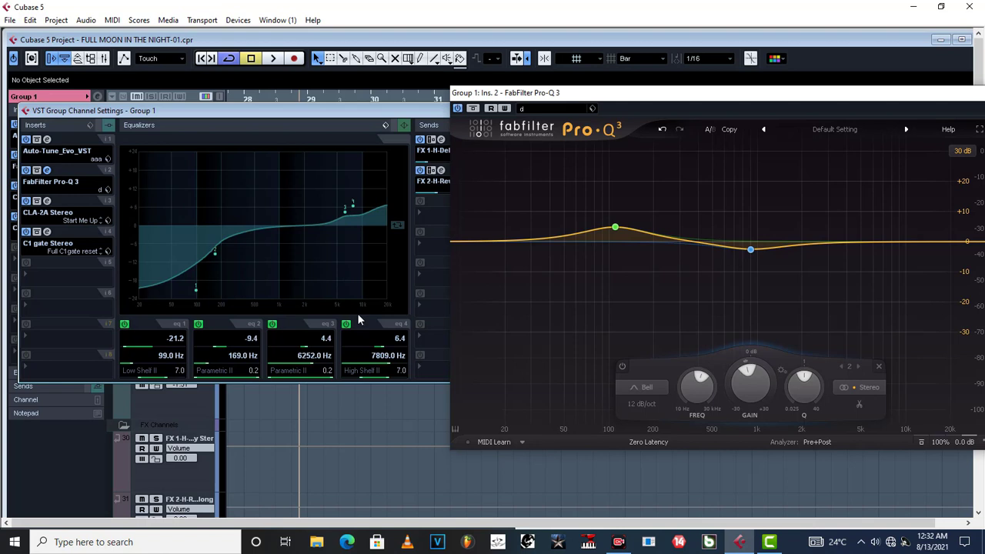
mouse_move(394, 311)
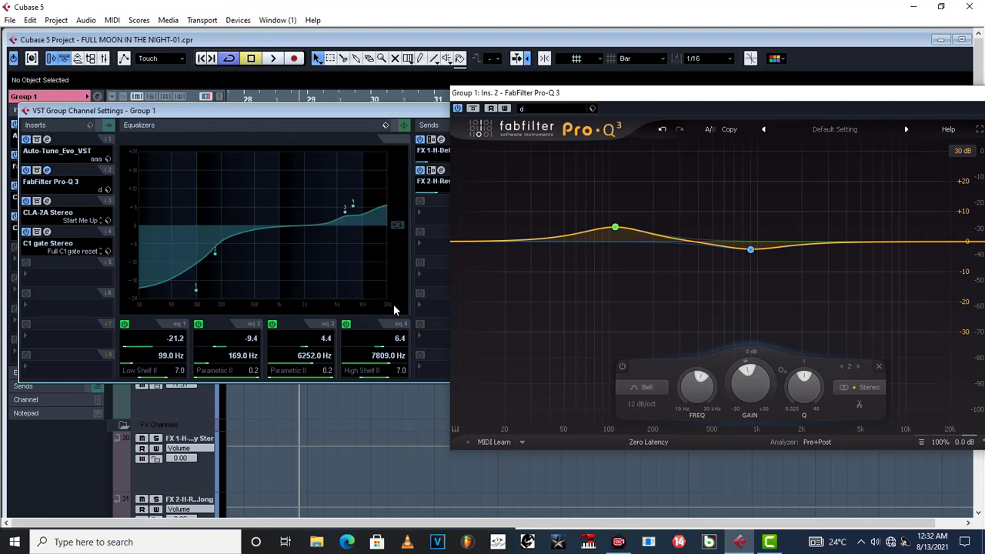
mouse_move(382, 311)
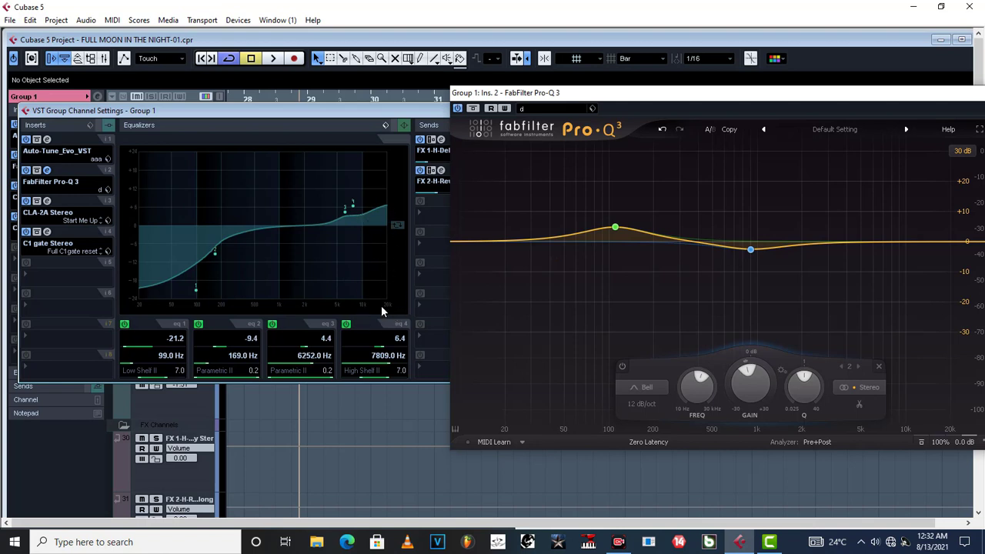
mouse_move(377, 197)
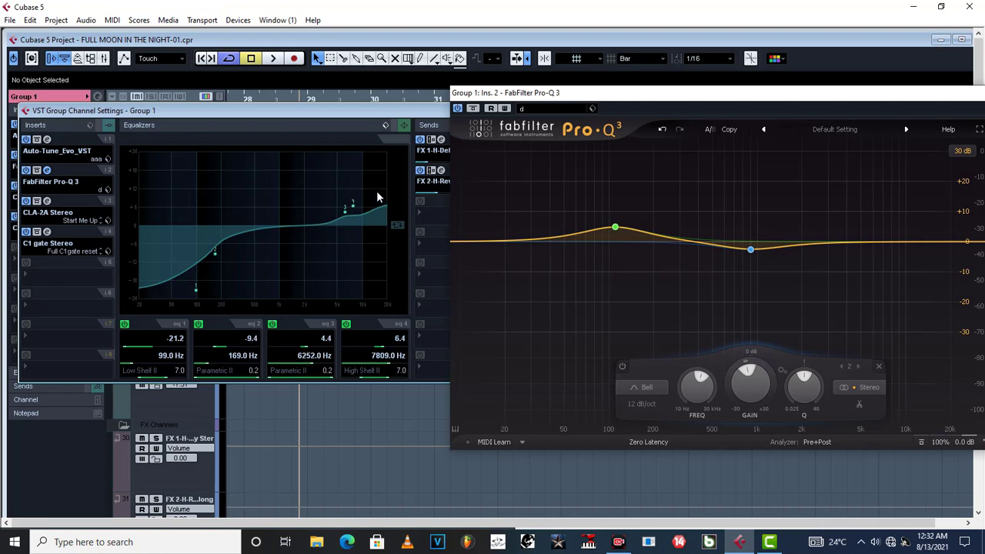
mouse_move(385, 197)
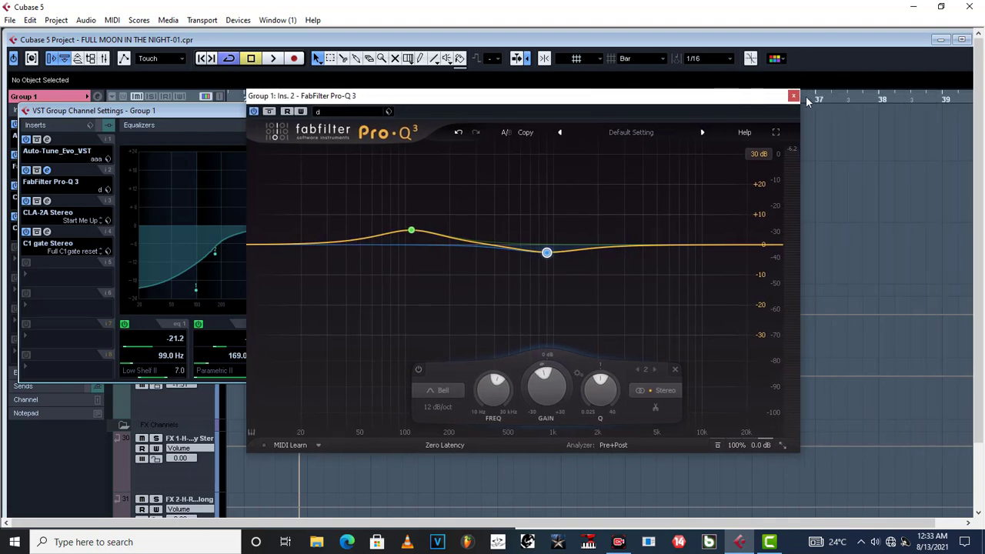
Close the Pro-Q 3 window, leaving Group 1's channel EQ curve showing.
left_click(795, 95)
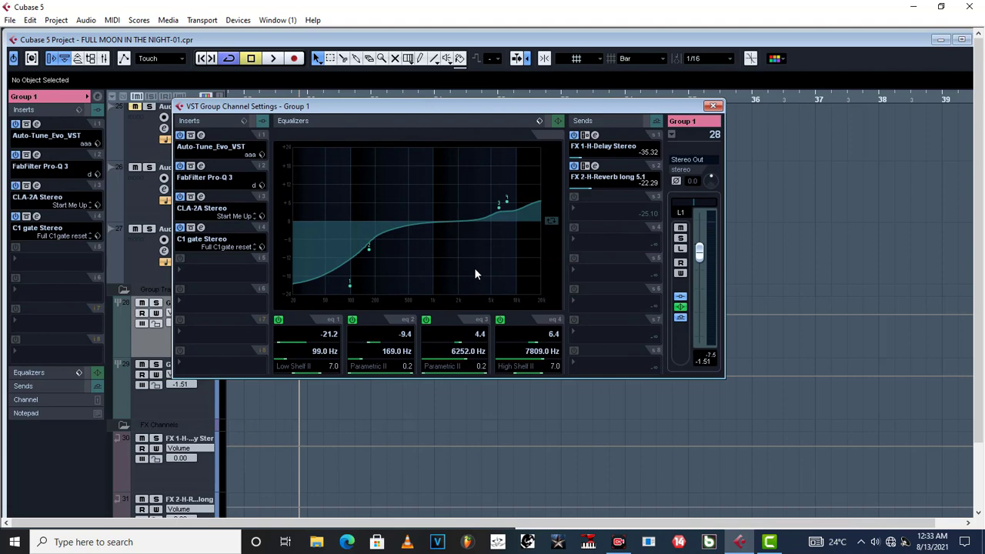
mouse_move(485, 218)
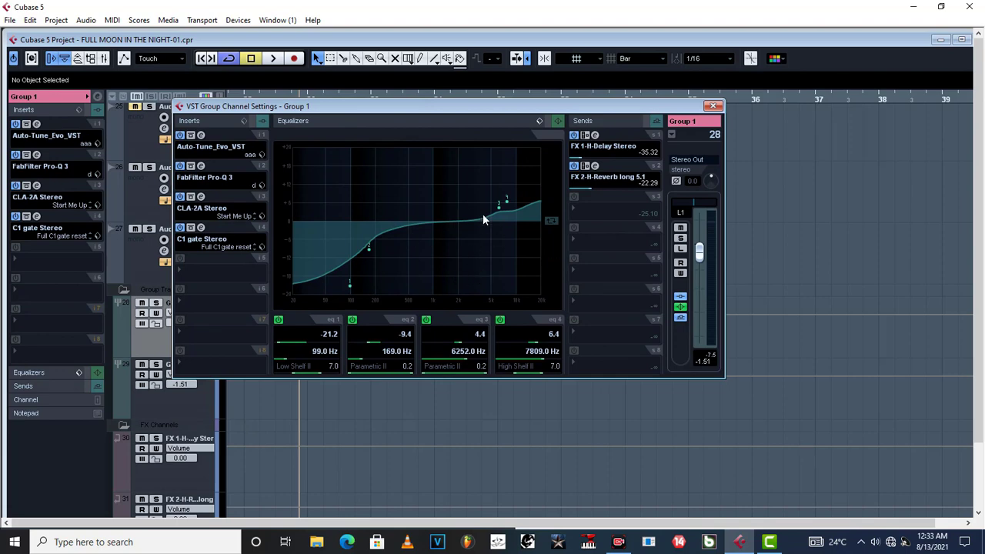
mouse_move(450, 231)
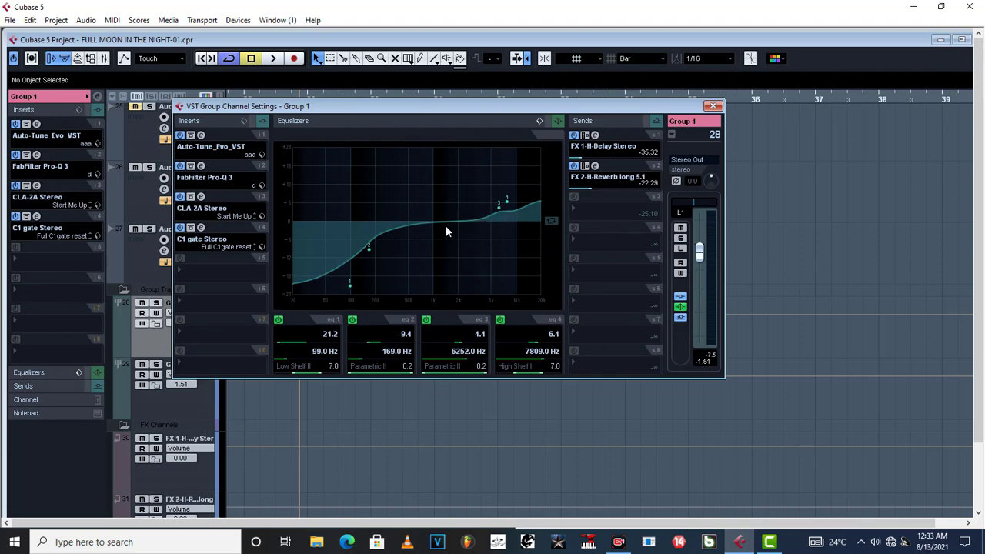
mouse_move(391, 222)
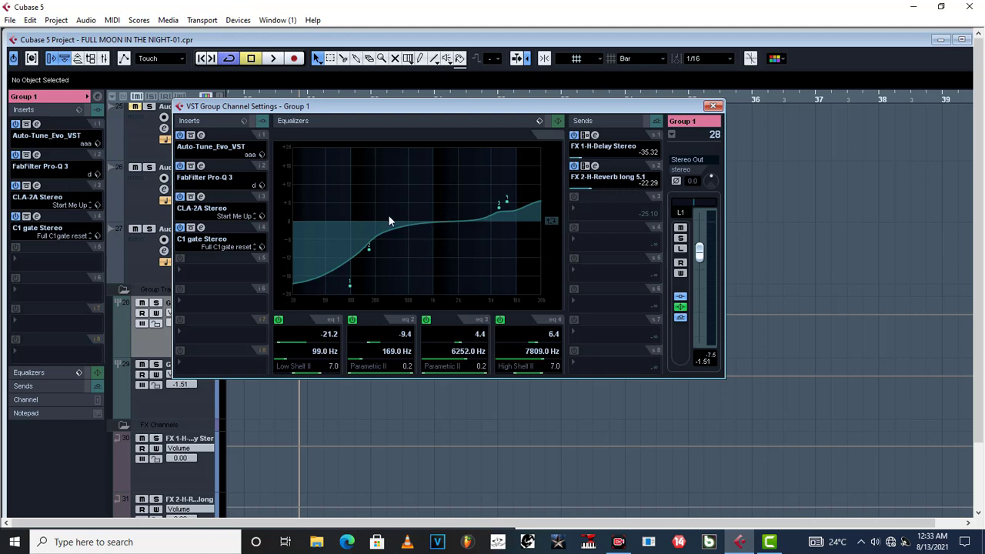
mouse_move(493, 243)
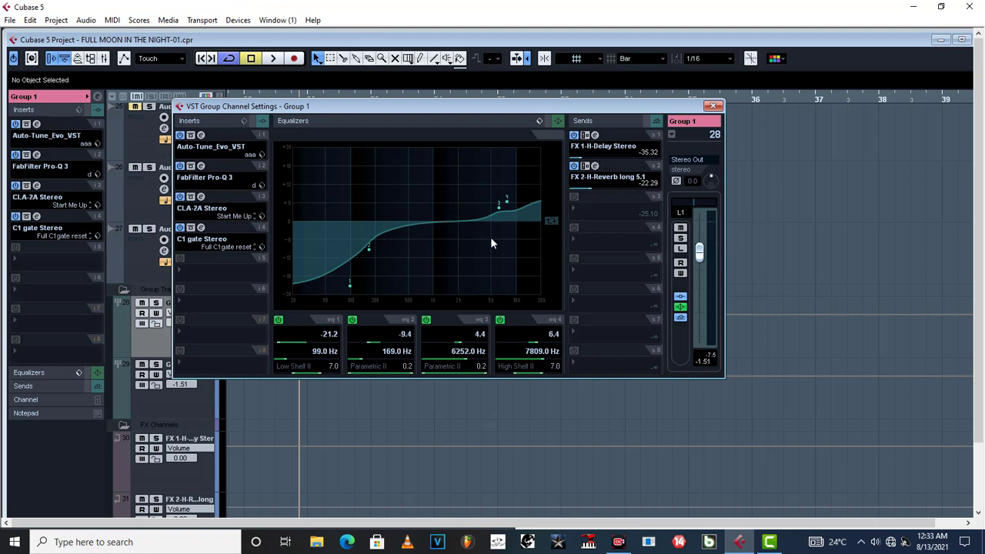
mouse_move(418, 252)
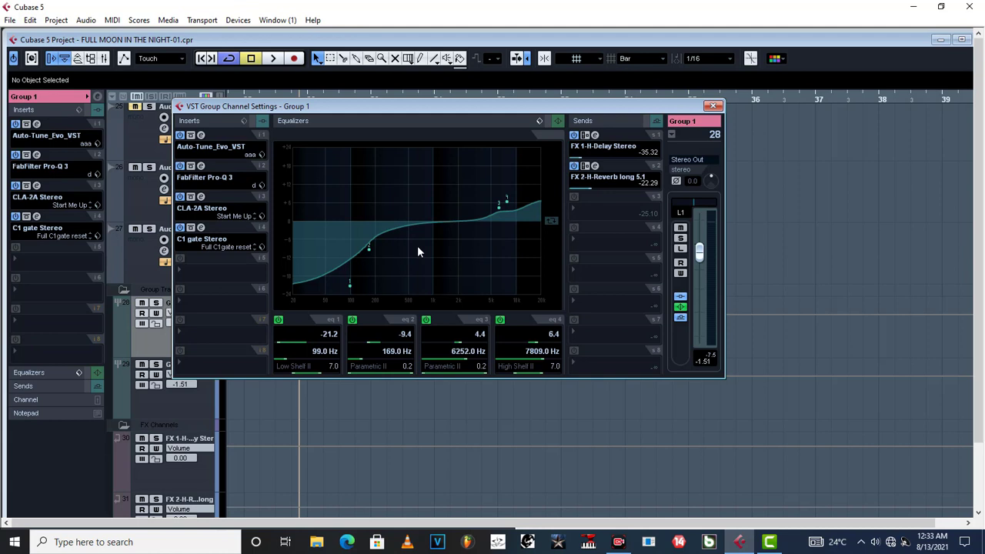
mouse_move(492, 223)
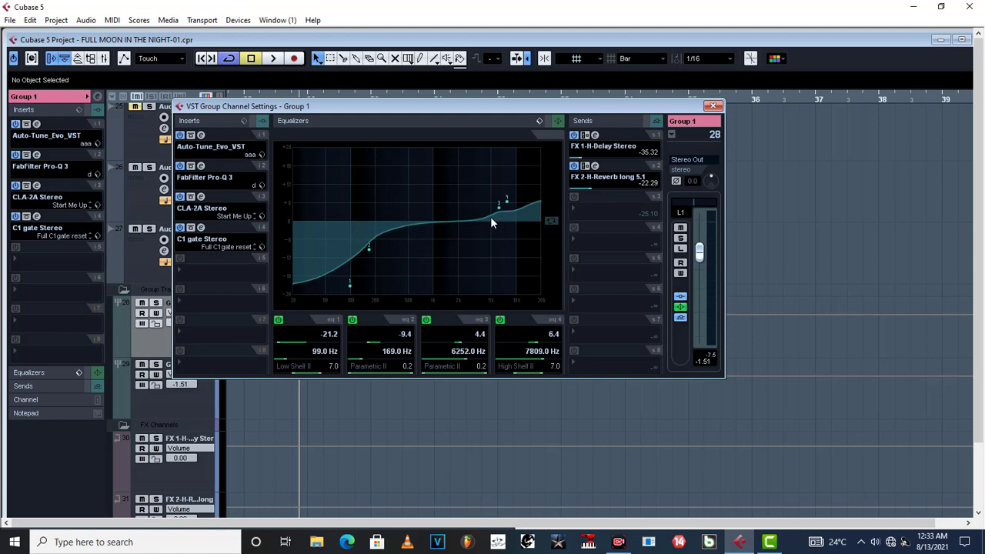
mouse_move(274, 206)
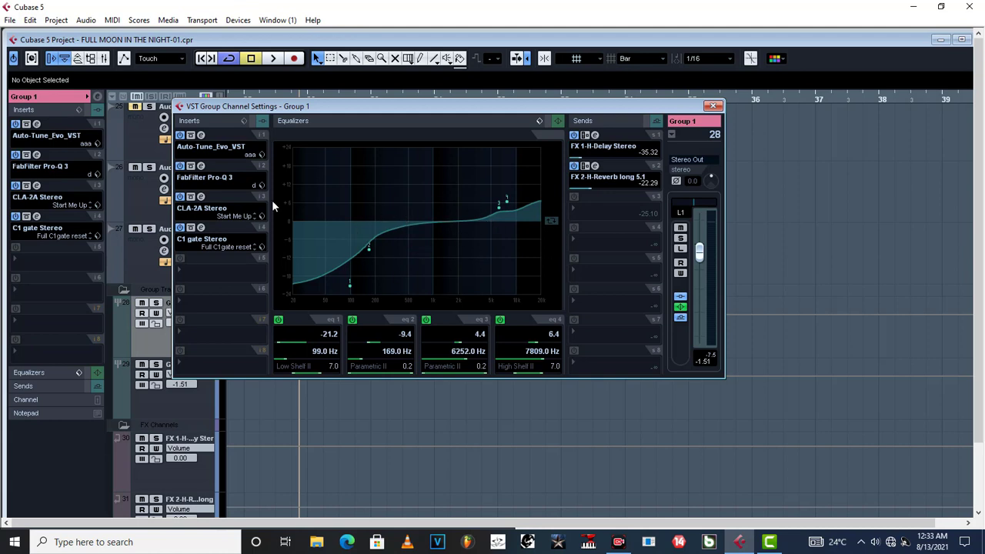
mouse_move(200, 280)
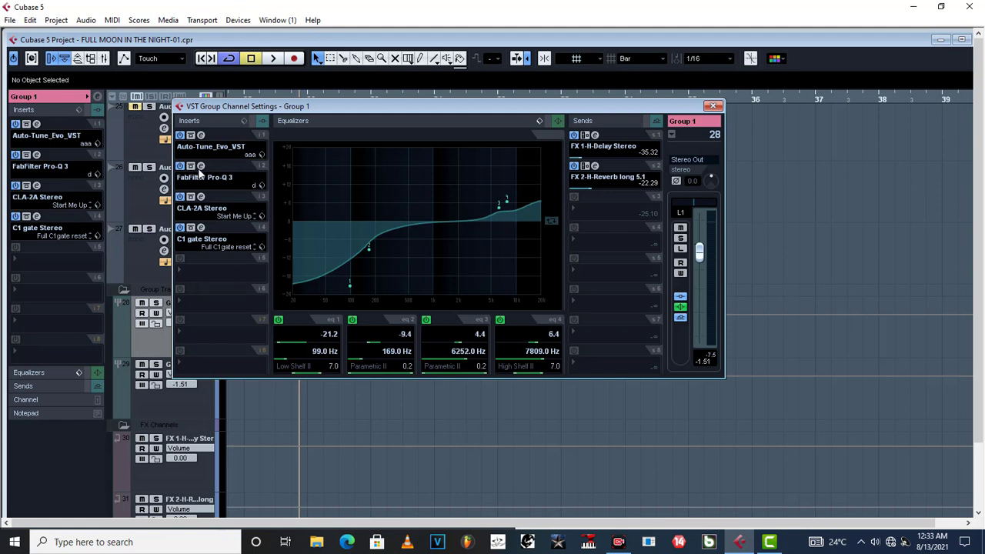
mouse_move(204, 178)
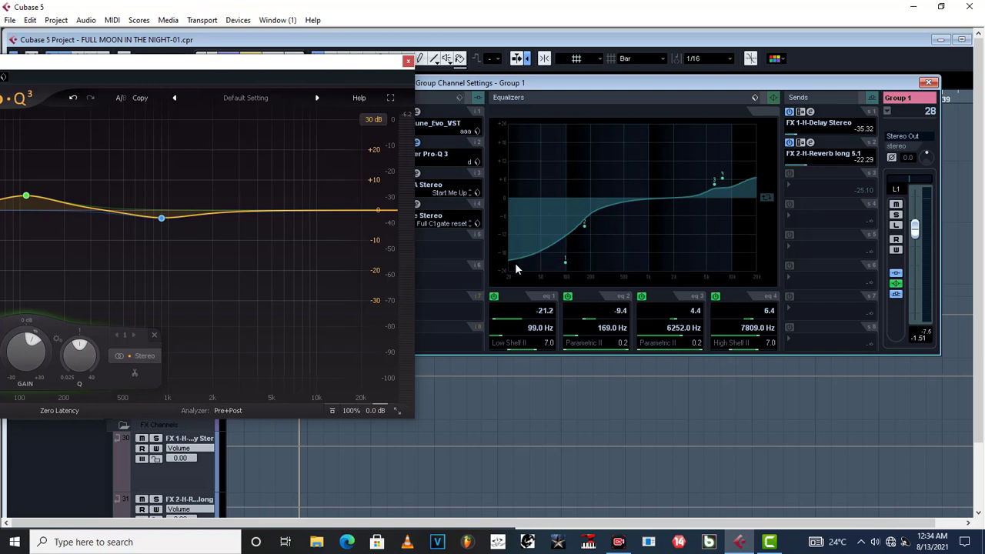
mouse_move(569, 203)
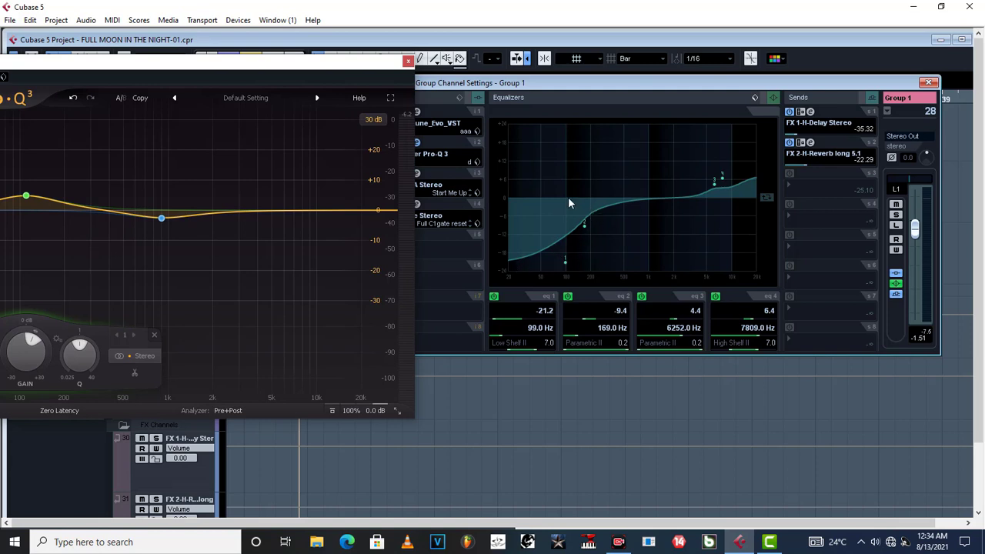
mouse_move(604, 210)
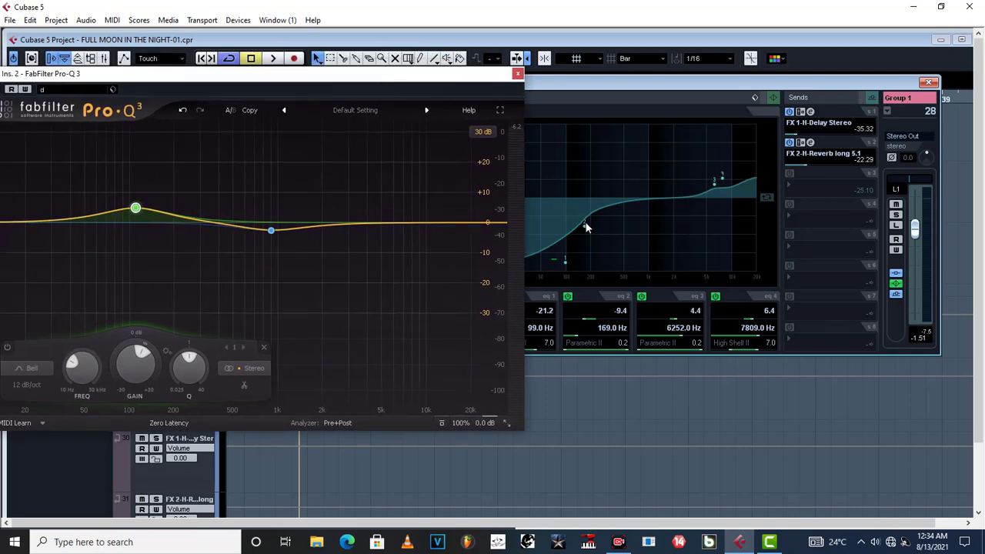
mouse_move(501, 191)
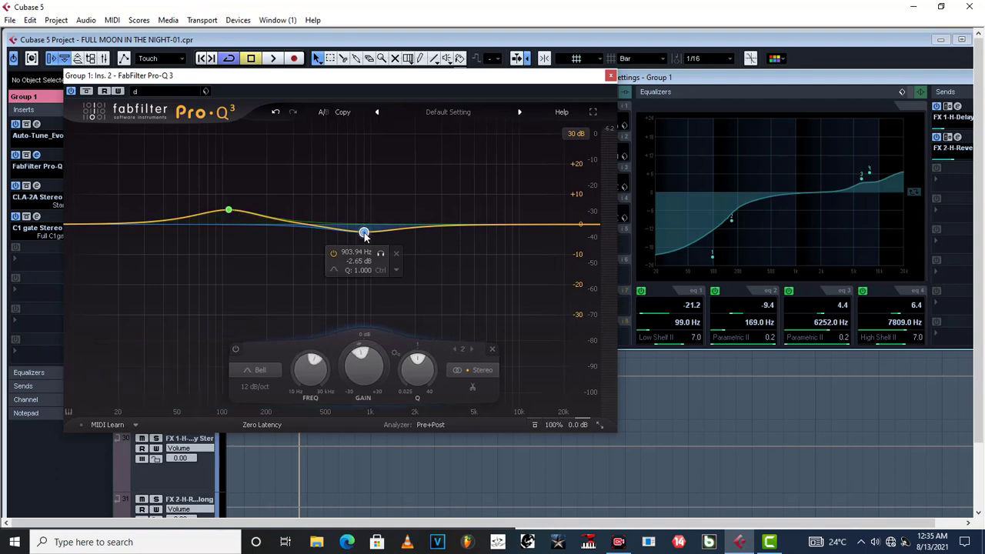
Deepen the 904 Hz bell cut in Pro-Q 3 to about −2.7 dB.
left_click_drag(363, 233, 372, 231)
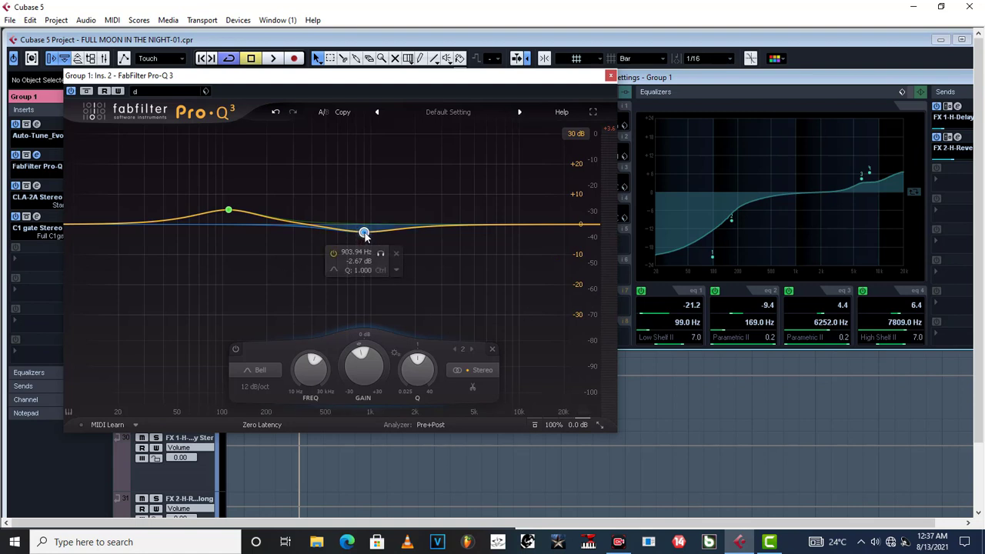
mouse_move(819, 212)
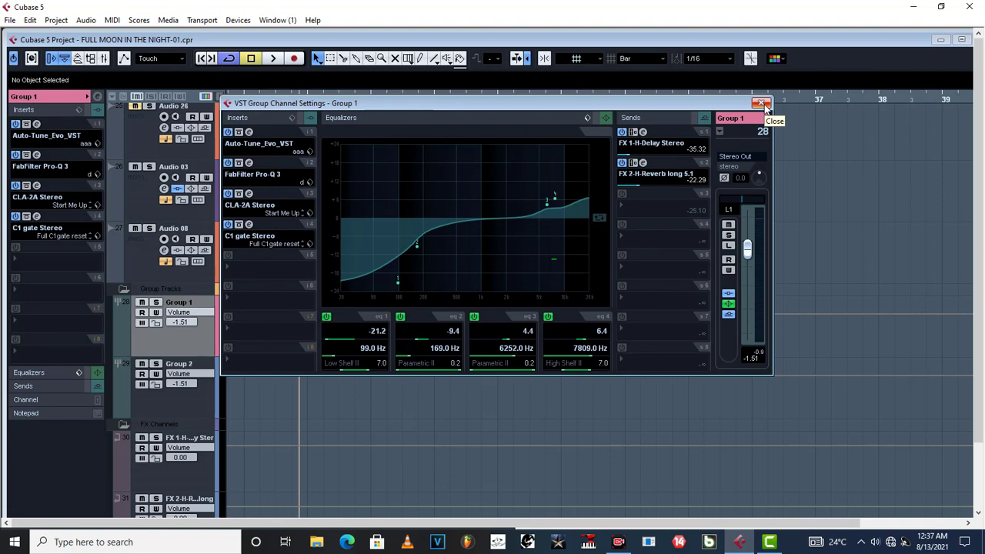
Close the VST Group Channel Settings window to return to the project's tracks.
left_click(760, 103)
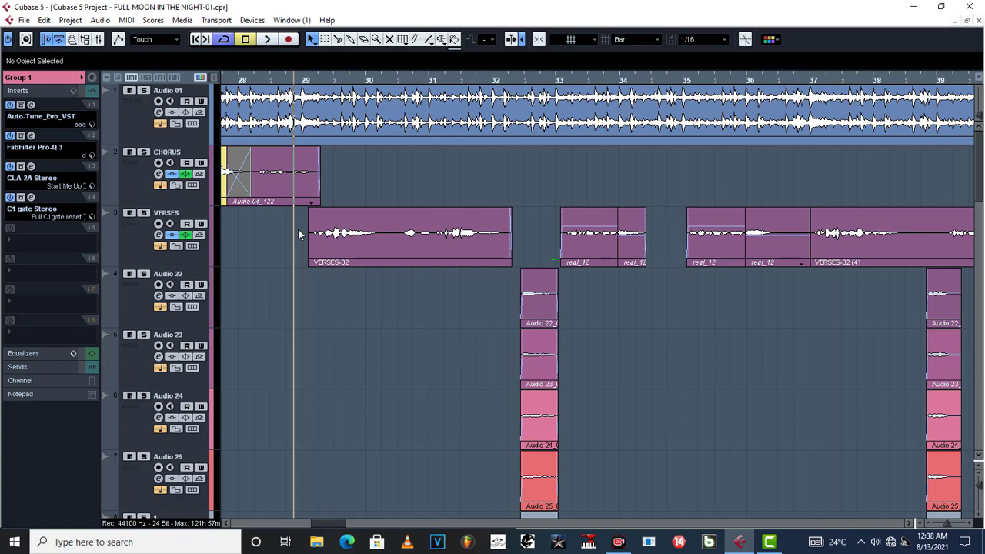
mouse_move(914, 8)
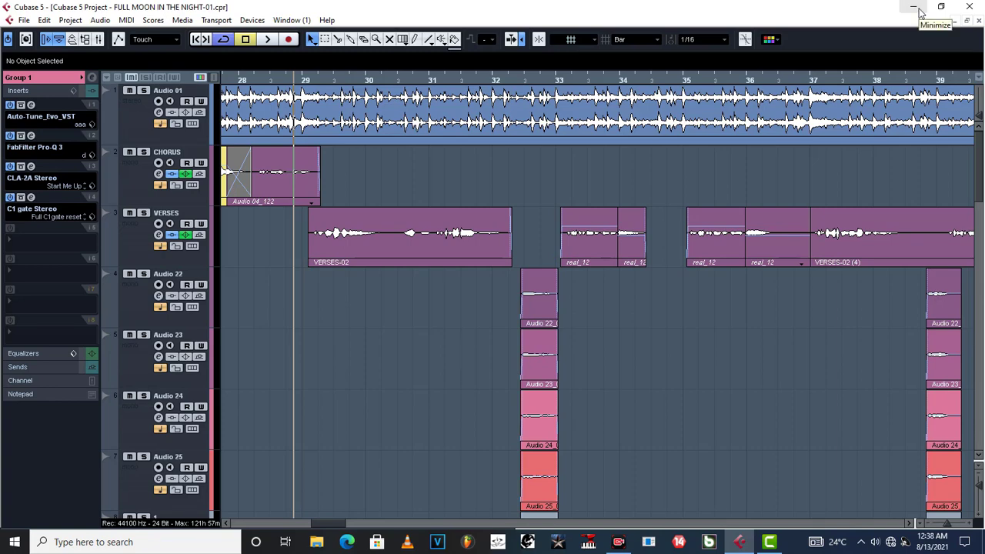